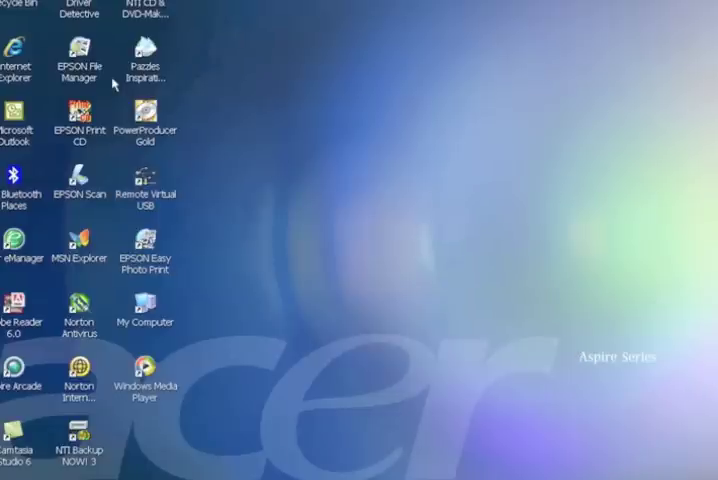
mouse_move(114, 84)
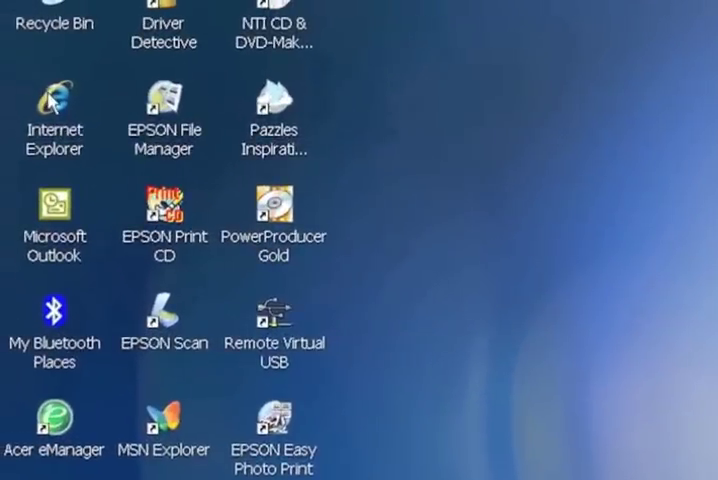
Launch Internet Explorer from the Windows XP desktop to reach the Centra schedule.
left_click(52, 100)
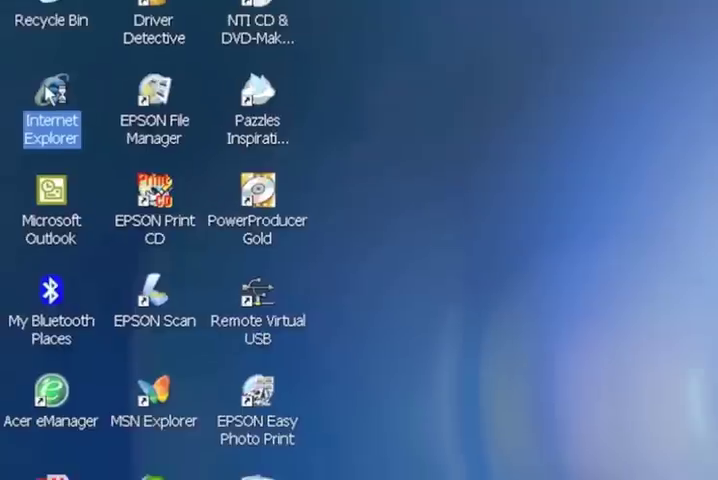
double_click(51, 90)
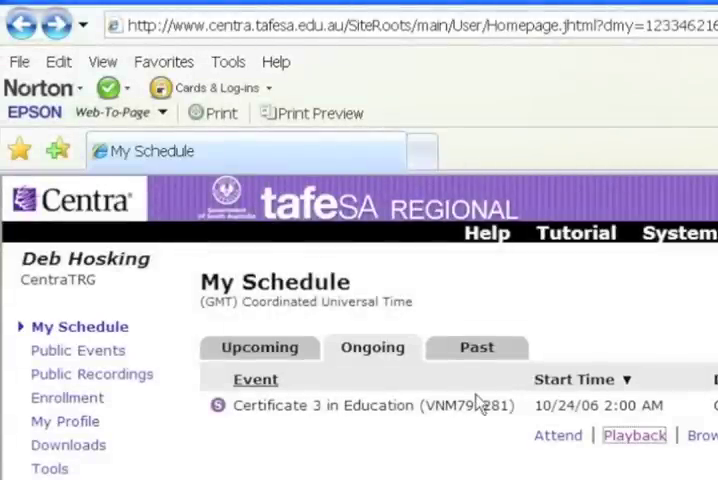
mouse_move(557, 435)
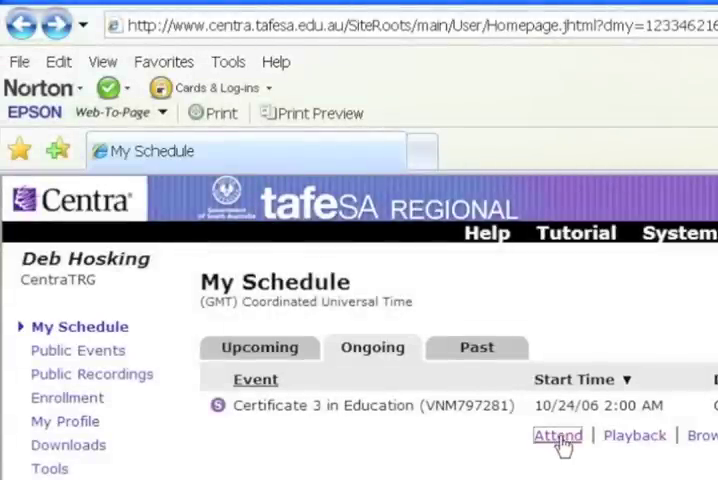
Attend the Certificate 3 in Education session and select headset with microphone as audio hardware.
left_click(557, 435)
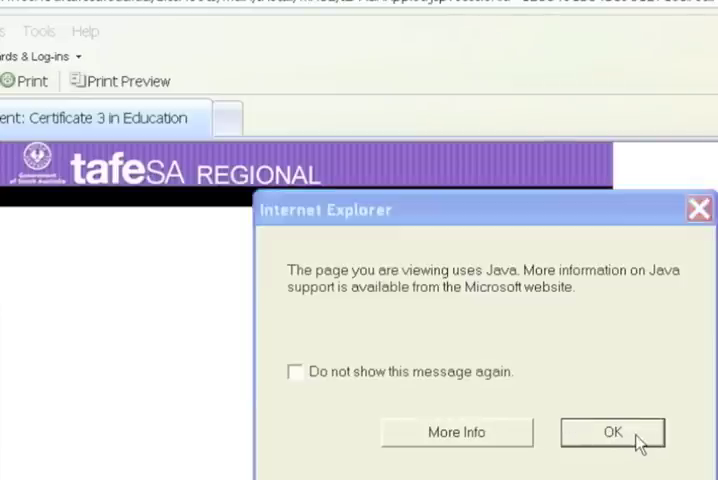
left_click(612, 432)
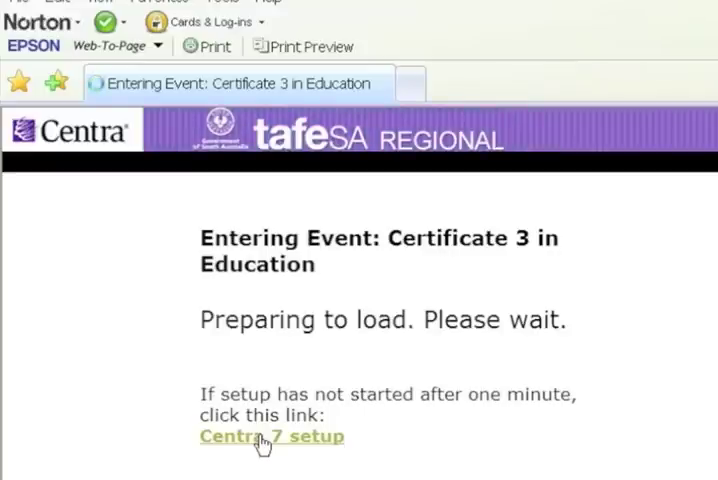
left_click(271, 436)
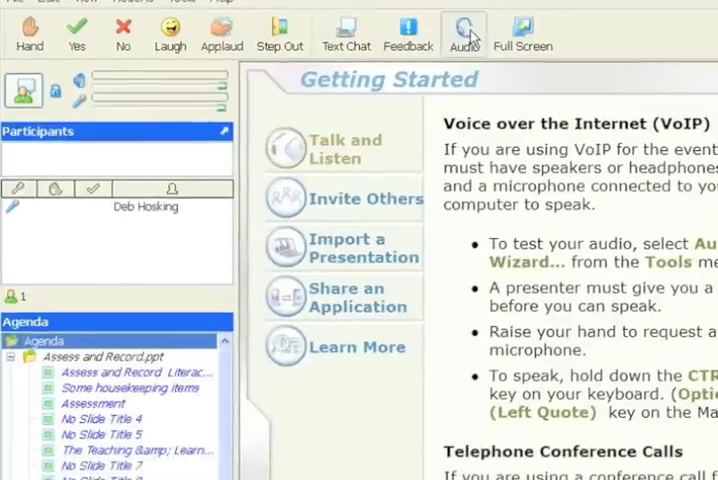
left_click(463, 33)
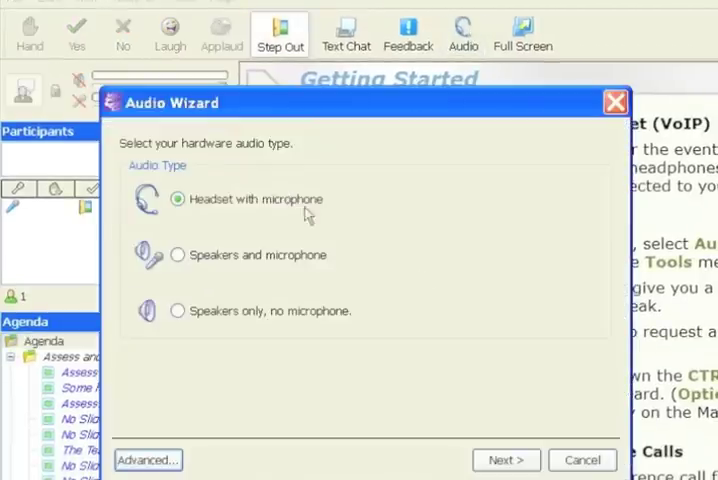
left_click(583, 460)
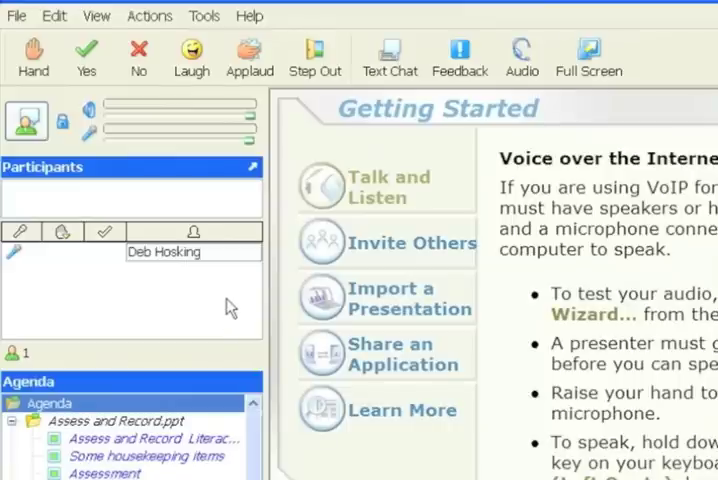
mouse_move(217, 208)
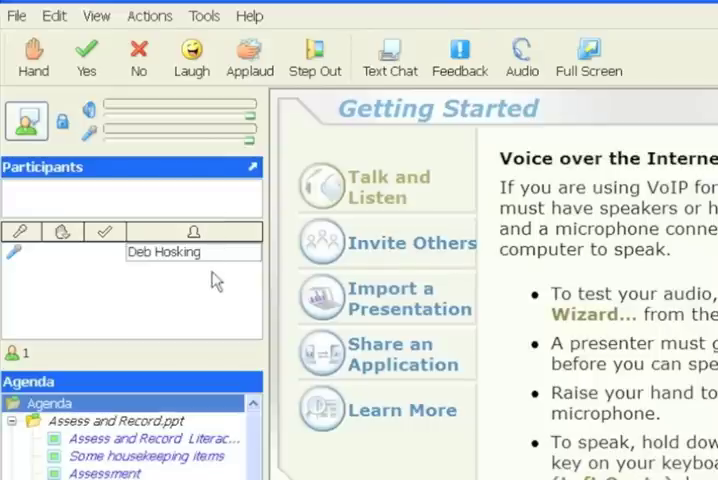
mouse_move(113, 283)
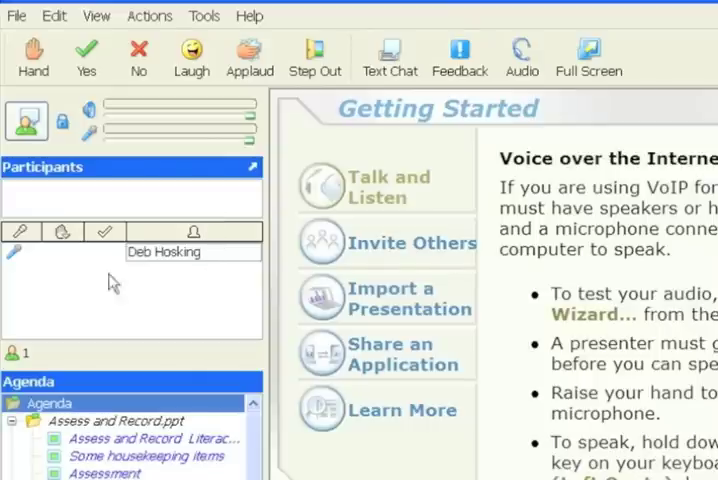
mouse_move(20, 258)
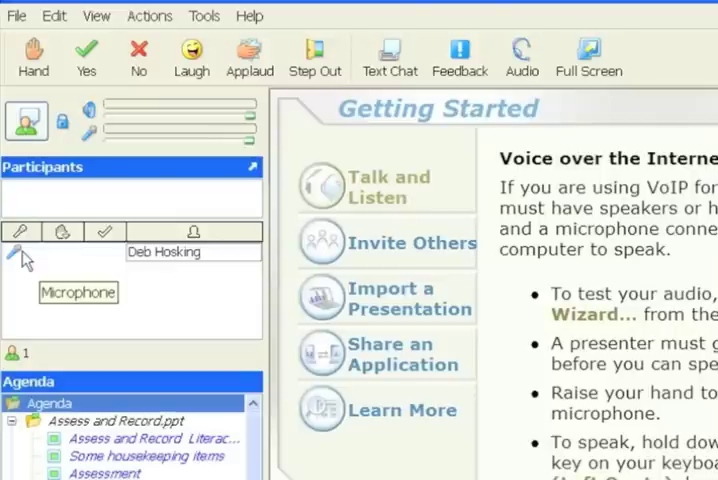
mouse_move(362, 272)
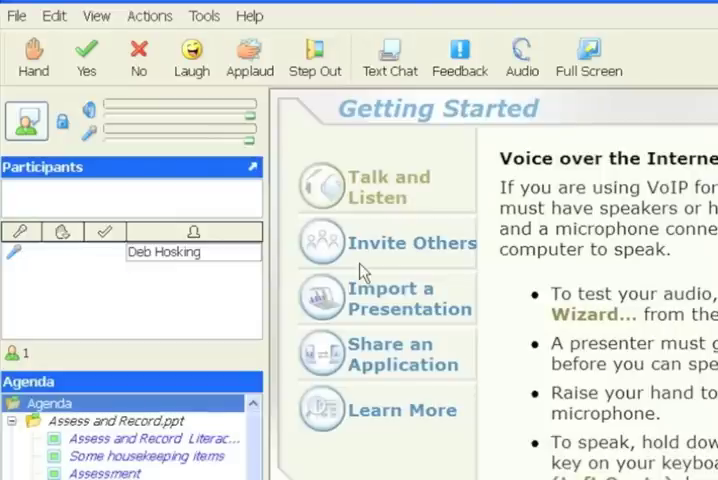
mouse_move(548, 405)
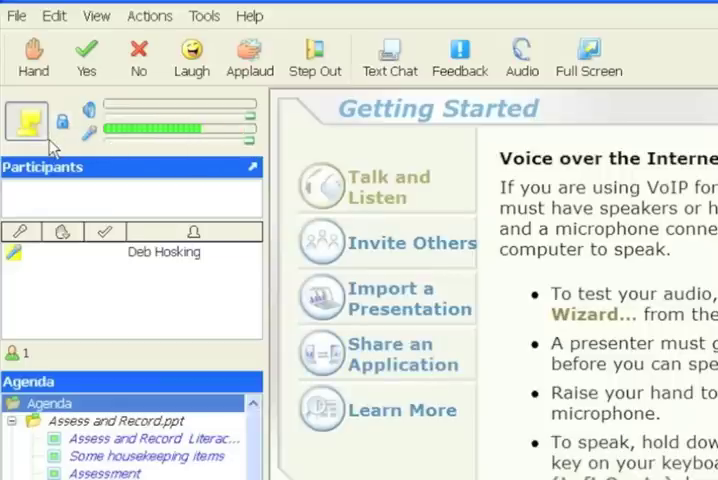
mouse_move(33, 122)
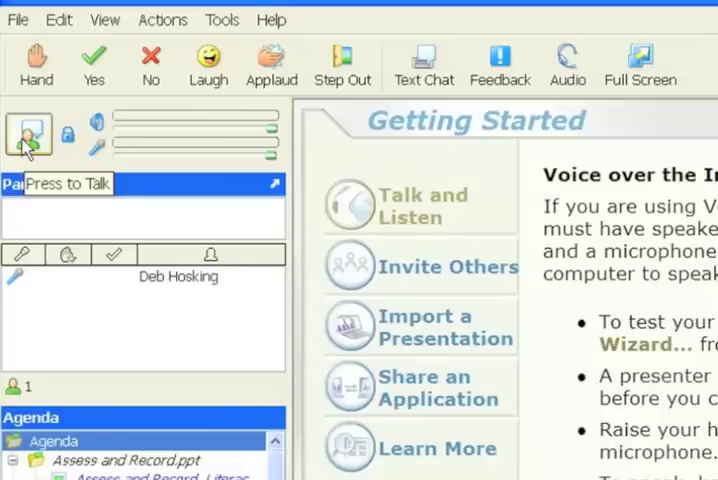
left_click(28, 135)
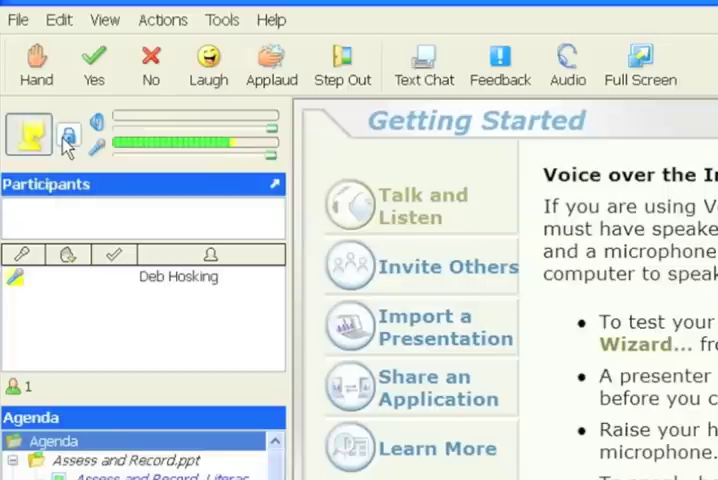
left_click(68, 133)
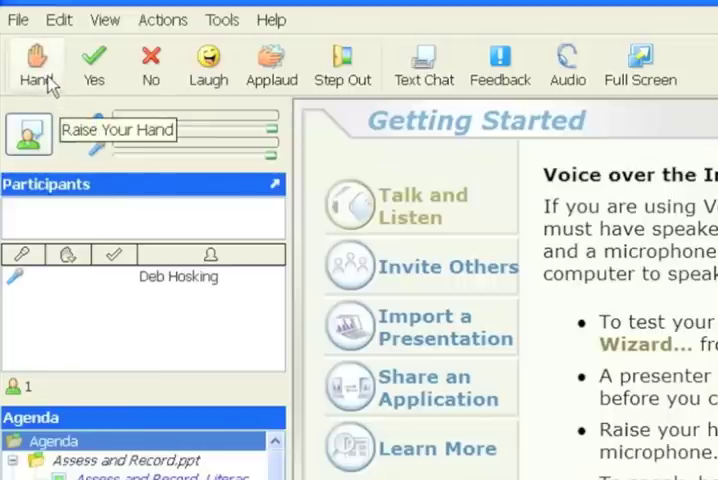
left_click(35, 64)
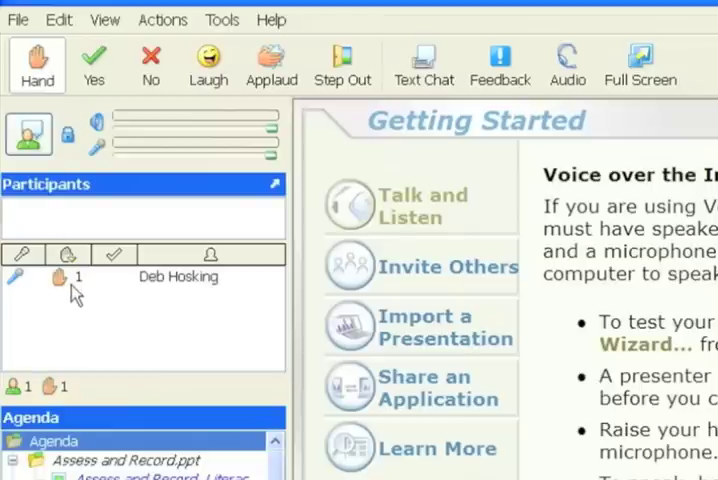
mouse_move(65, 287)
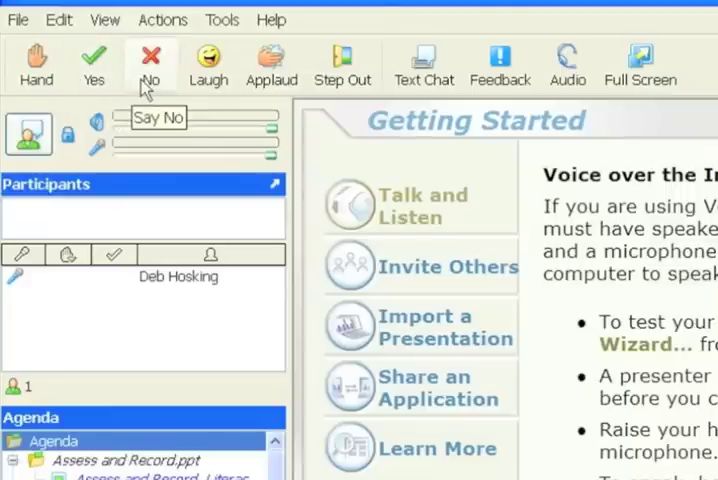
mouse_move(94, 65)
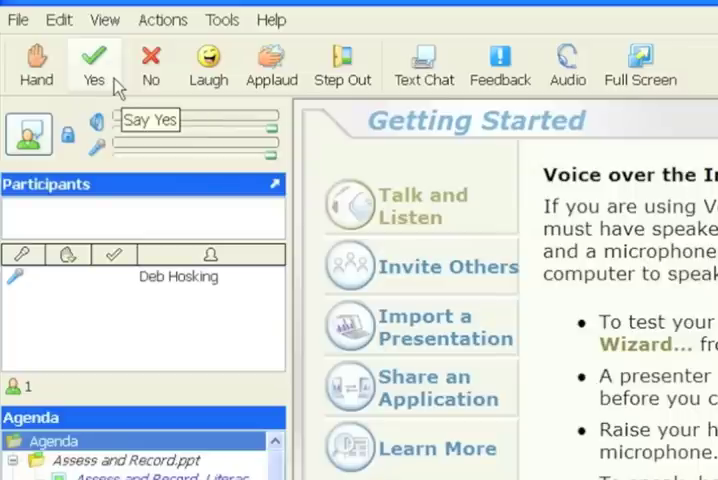
Try and clear yes/no responses, then send a laugh and applause to the class.
left_click(93, 64)
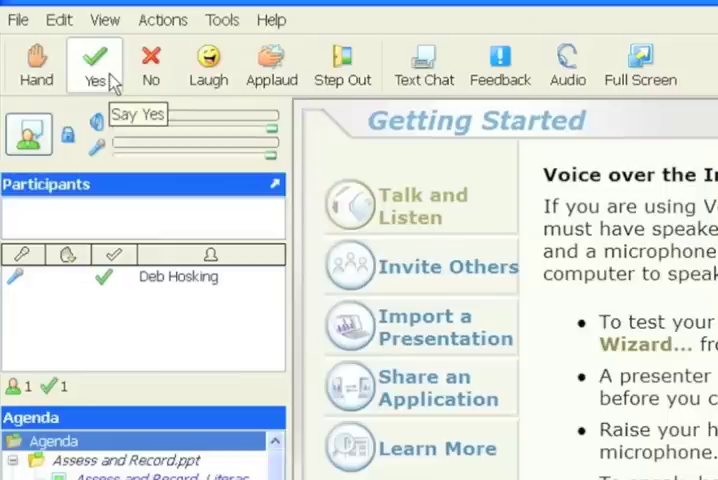
left_click(150, 65)
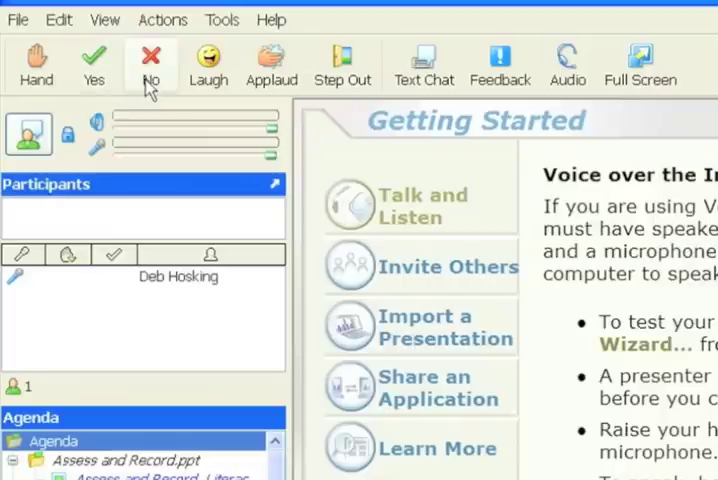
left_click(151, 64)
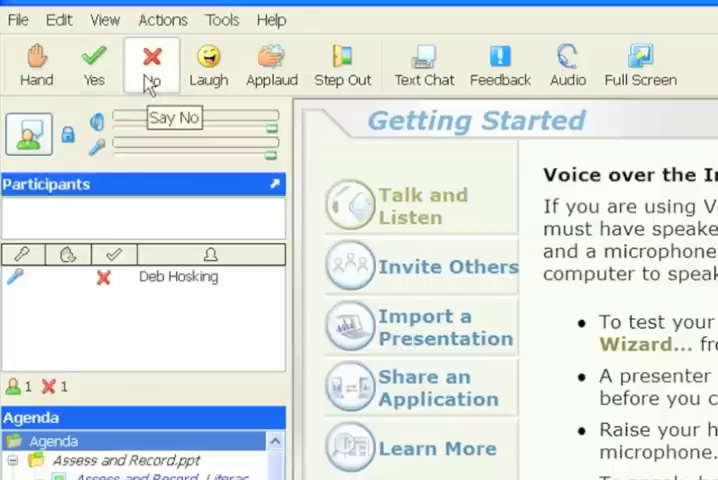
left_click(151, 65)
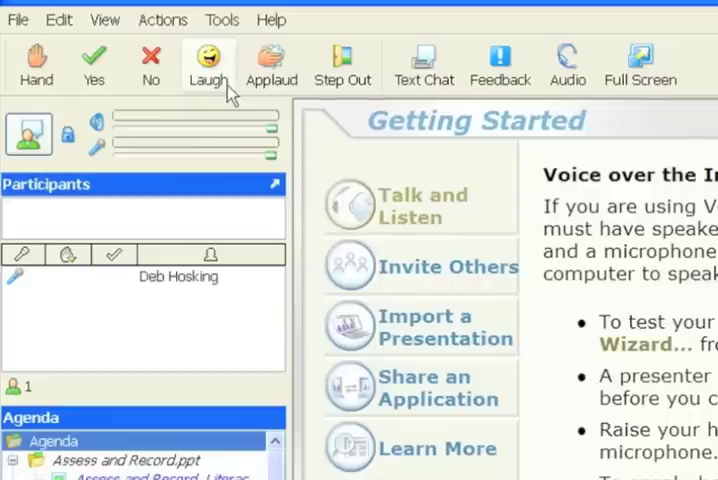
left_click(208, 65)
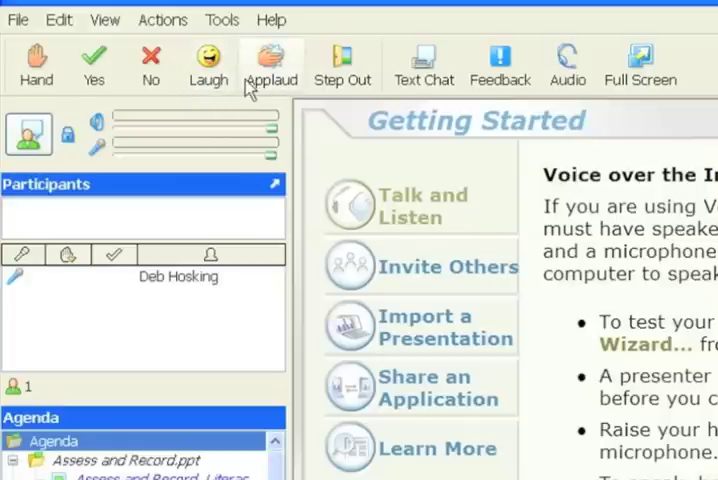
left_click(271, 66)
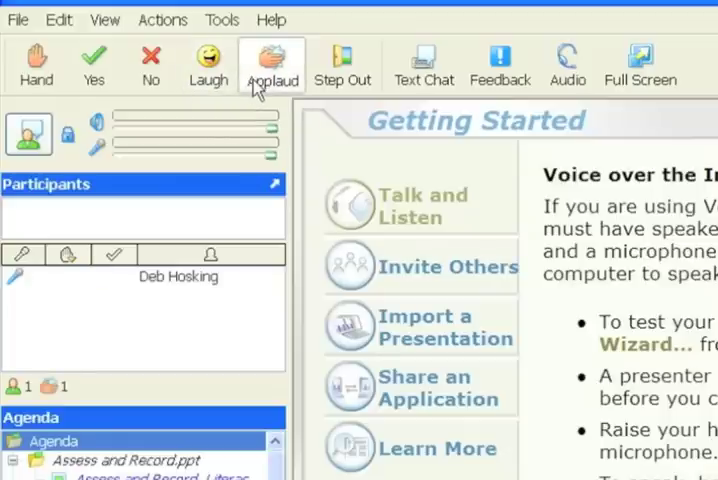
mouse_move(272, 65)
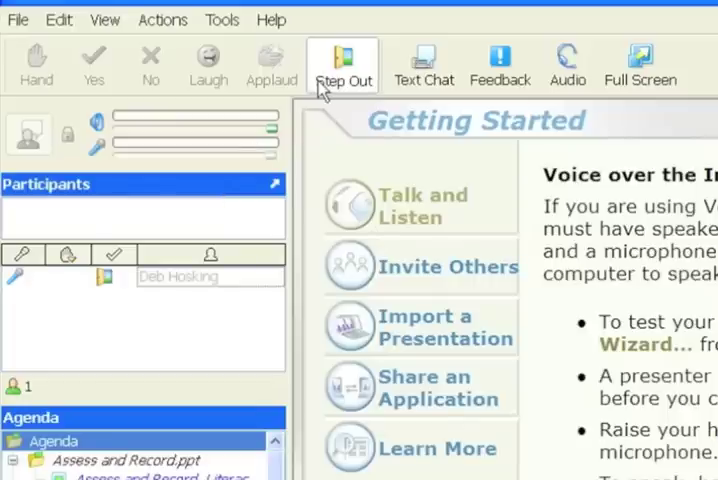
mouse_move(343, 65)
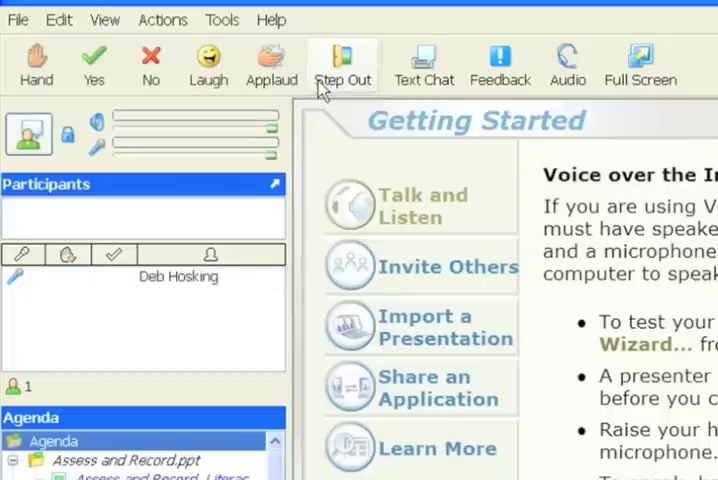
mouse_move(382, 90)
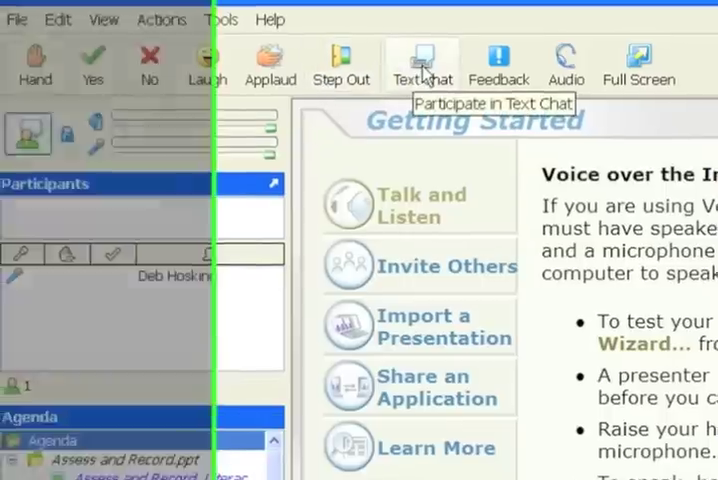
Send 'hello' to All in Text Chat and check the recipient list.
left_click(422, 58)
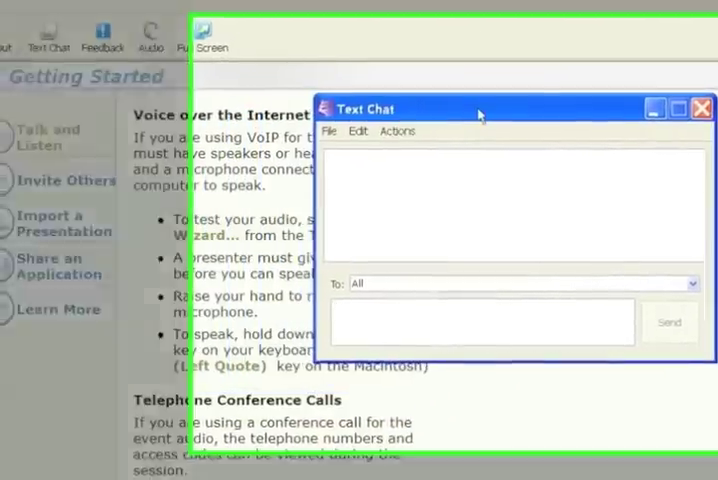
type("h")
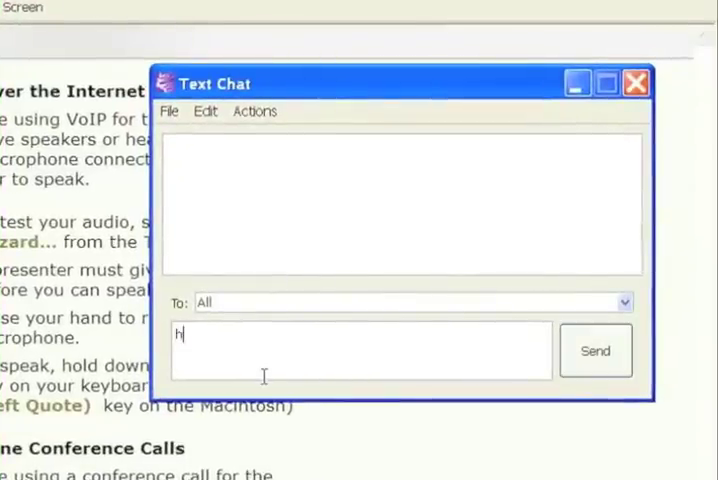
type("ello")
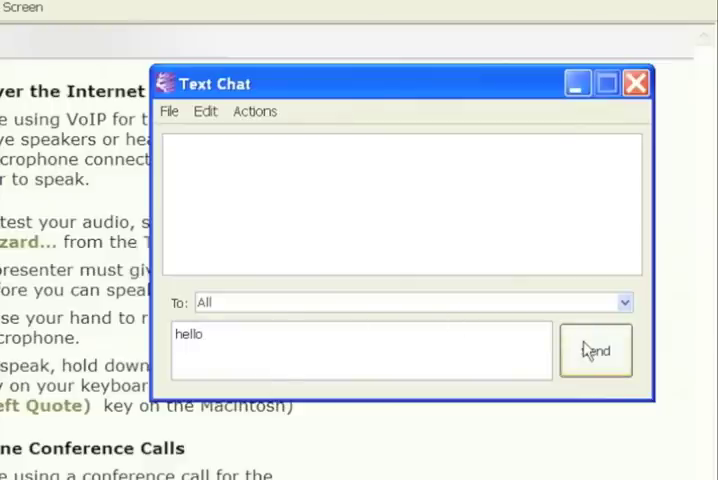
left_click(595, 350)
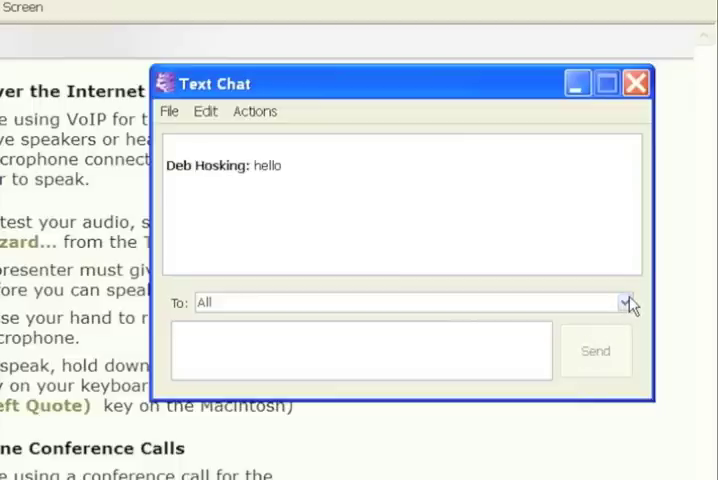
left_click(625, 302)
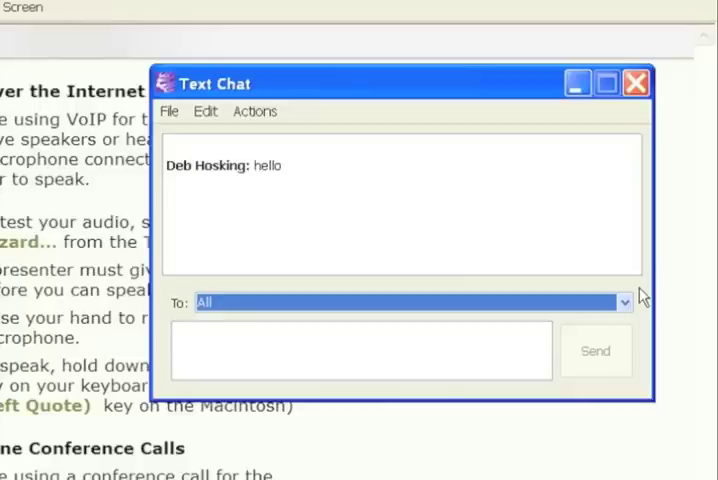
mouse_move(642, 304)
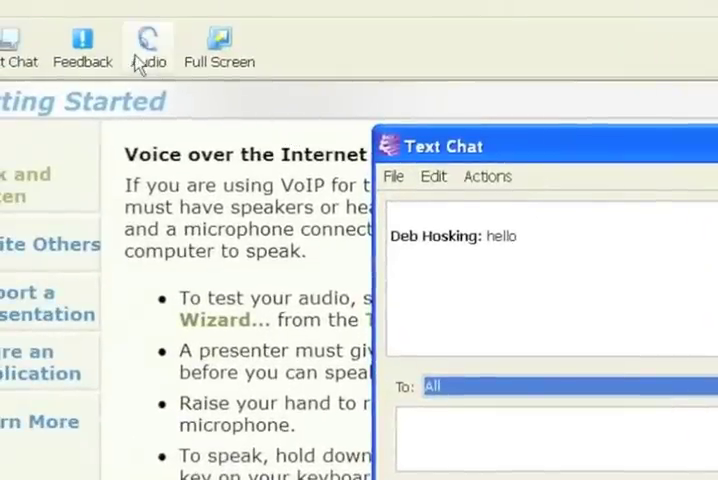
mouse_move(82, 45)
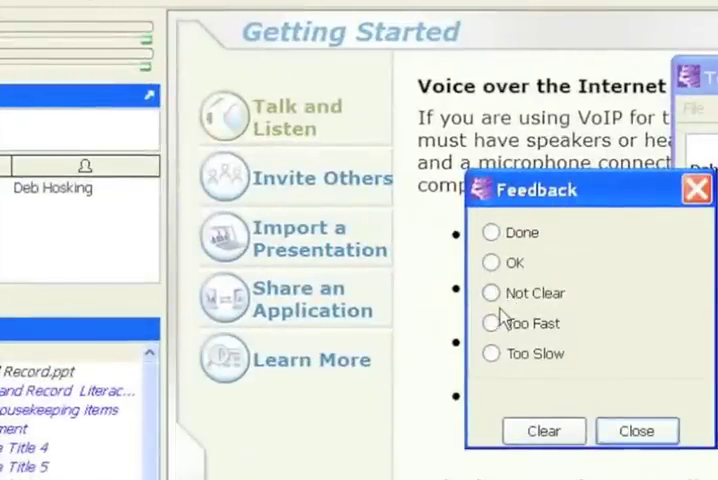
Pick 'Too Fast' in the Feedback window and close it.
left_click(490, 323)
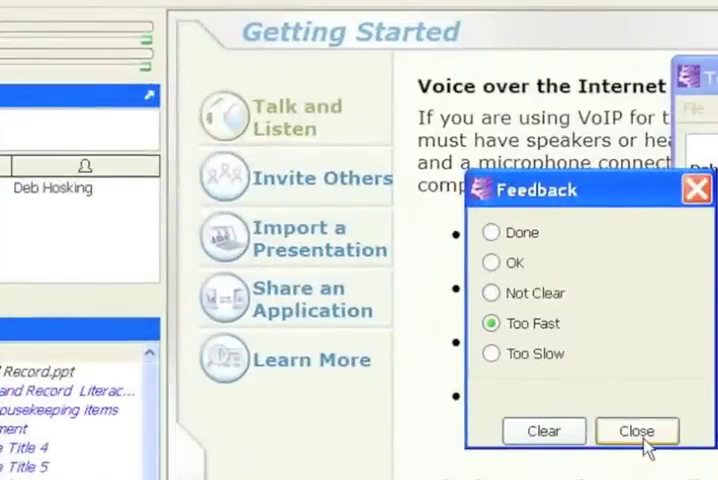
left_click(636, 430)
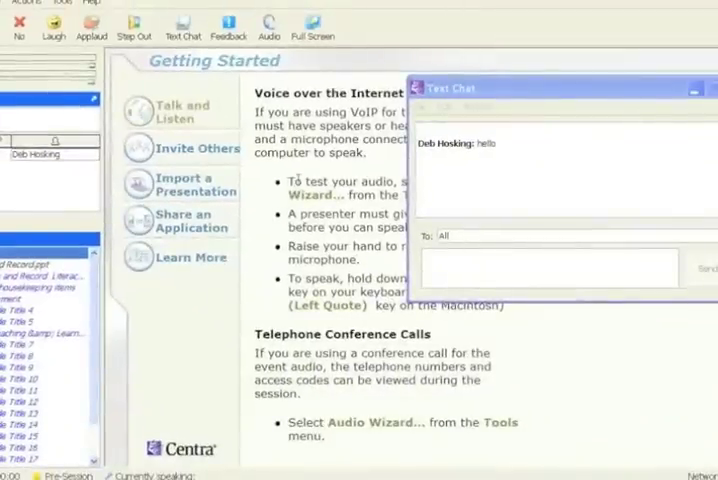
left_click(382, 25)
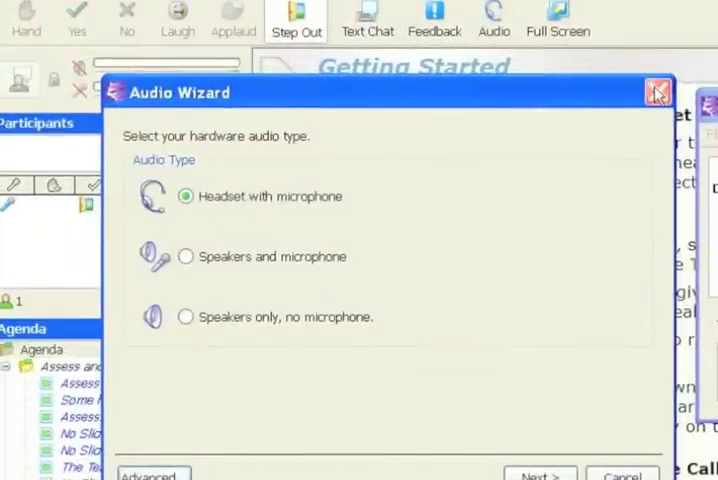
left_click(658, 90)
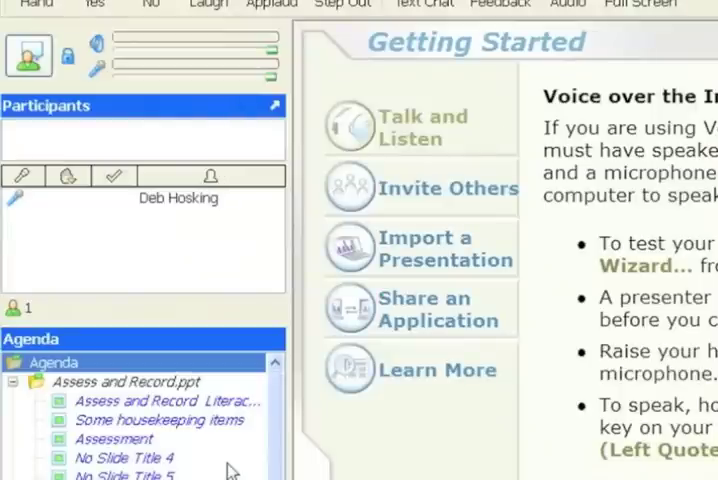
mouse_move(222, 459)
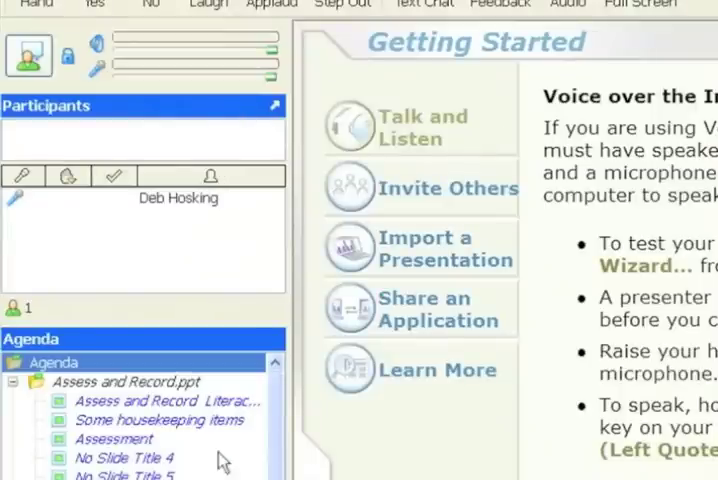
mouse_move(155, 415)
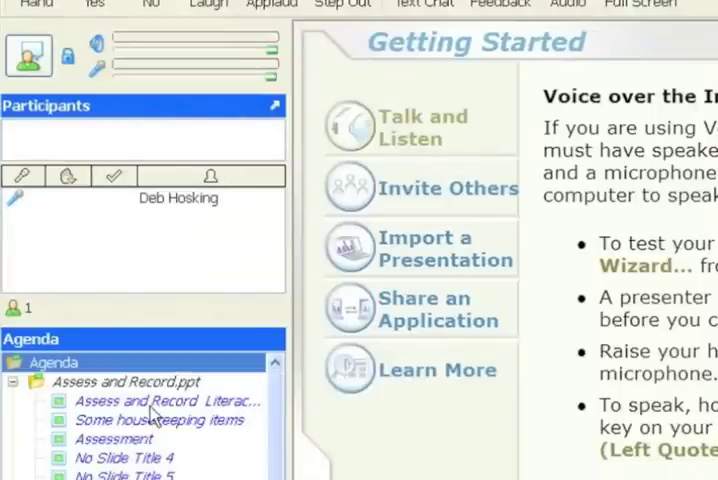
Show the Assessment slide, close Text Chat, and move to a later agenda slide.
left_click(114, 439)
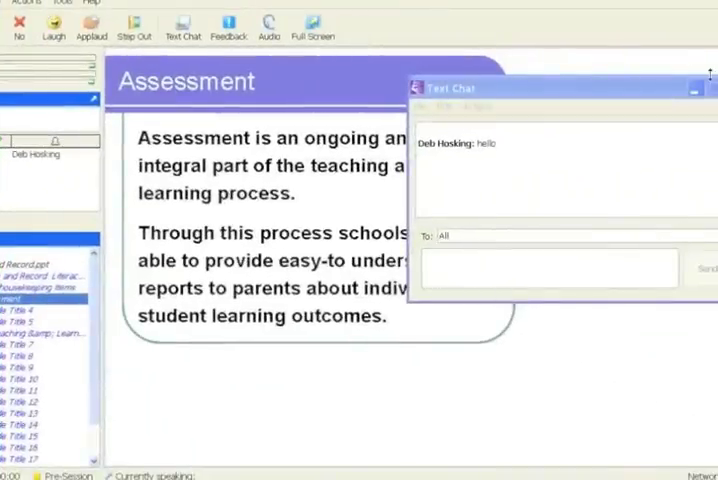
left_click(697, 90)
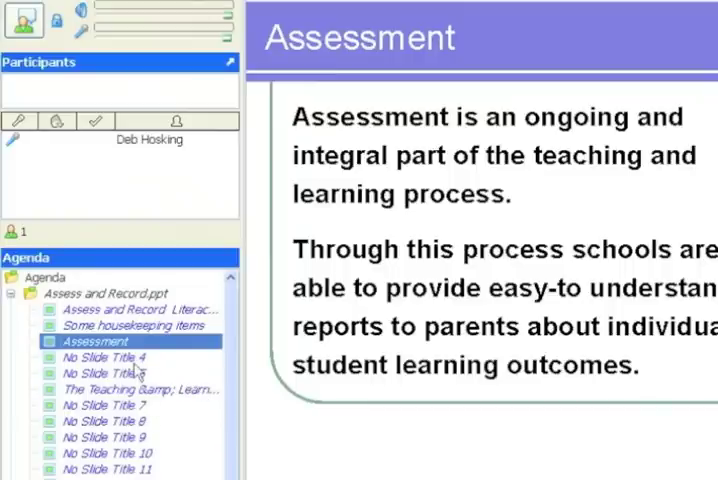
left_click(104, 357)
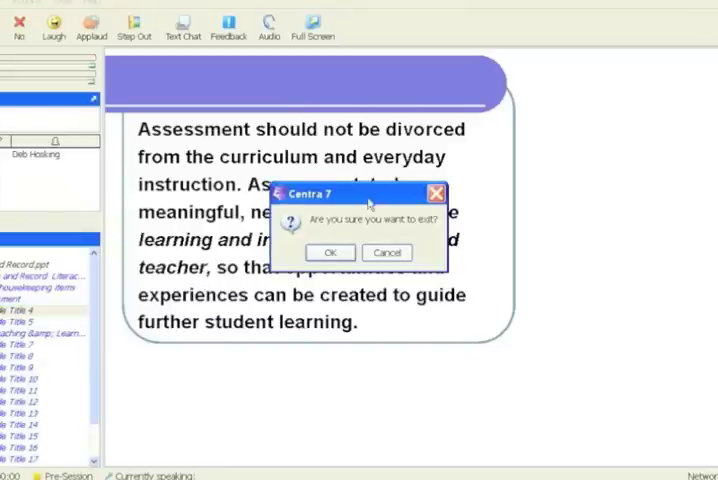
Confirm OK on the exit prompt to return to My Schedule.
left_click(330, 252)
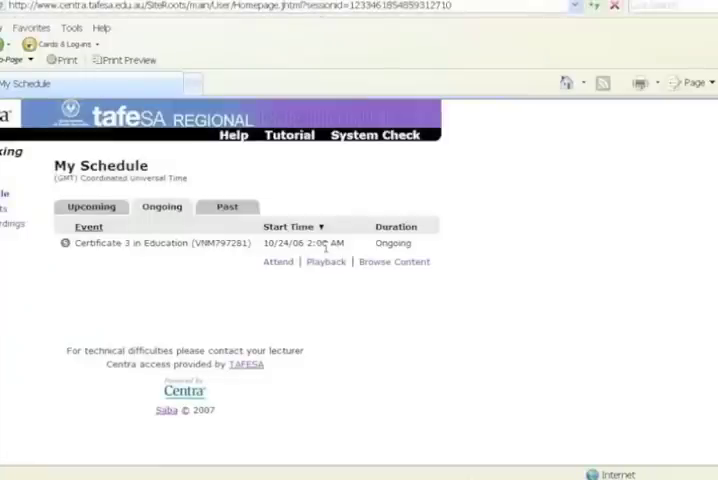